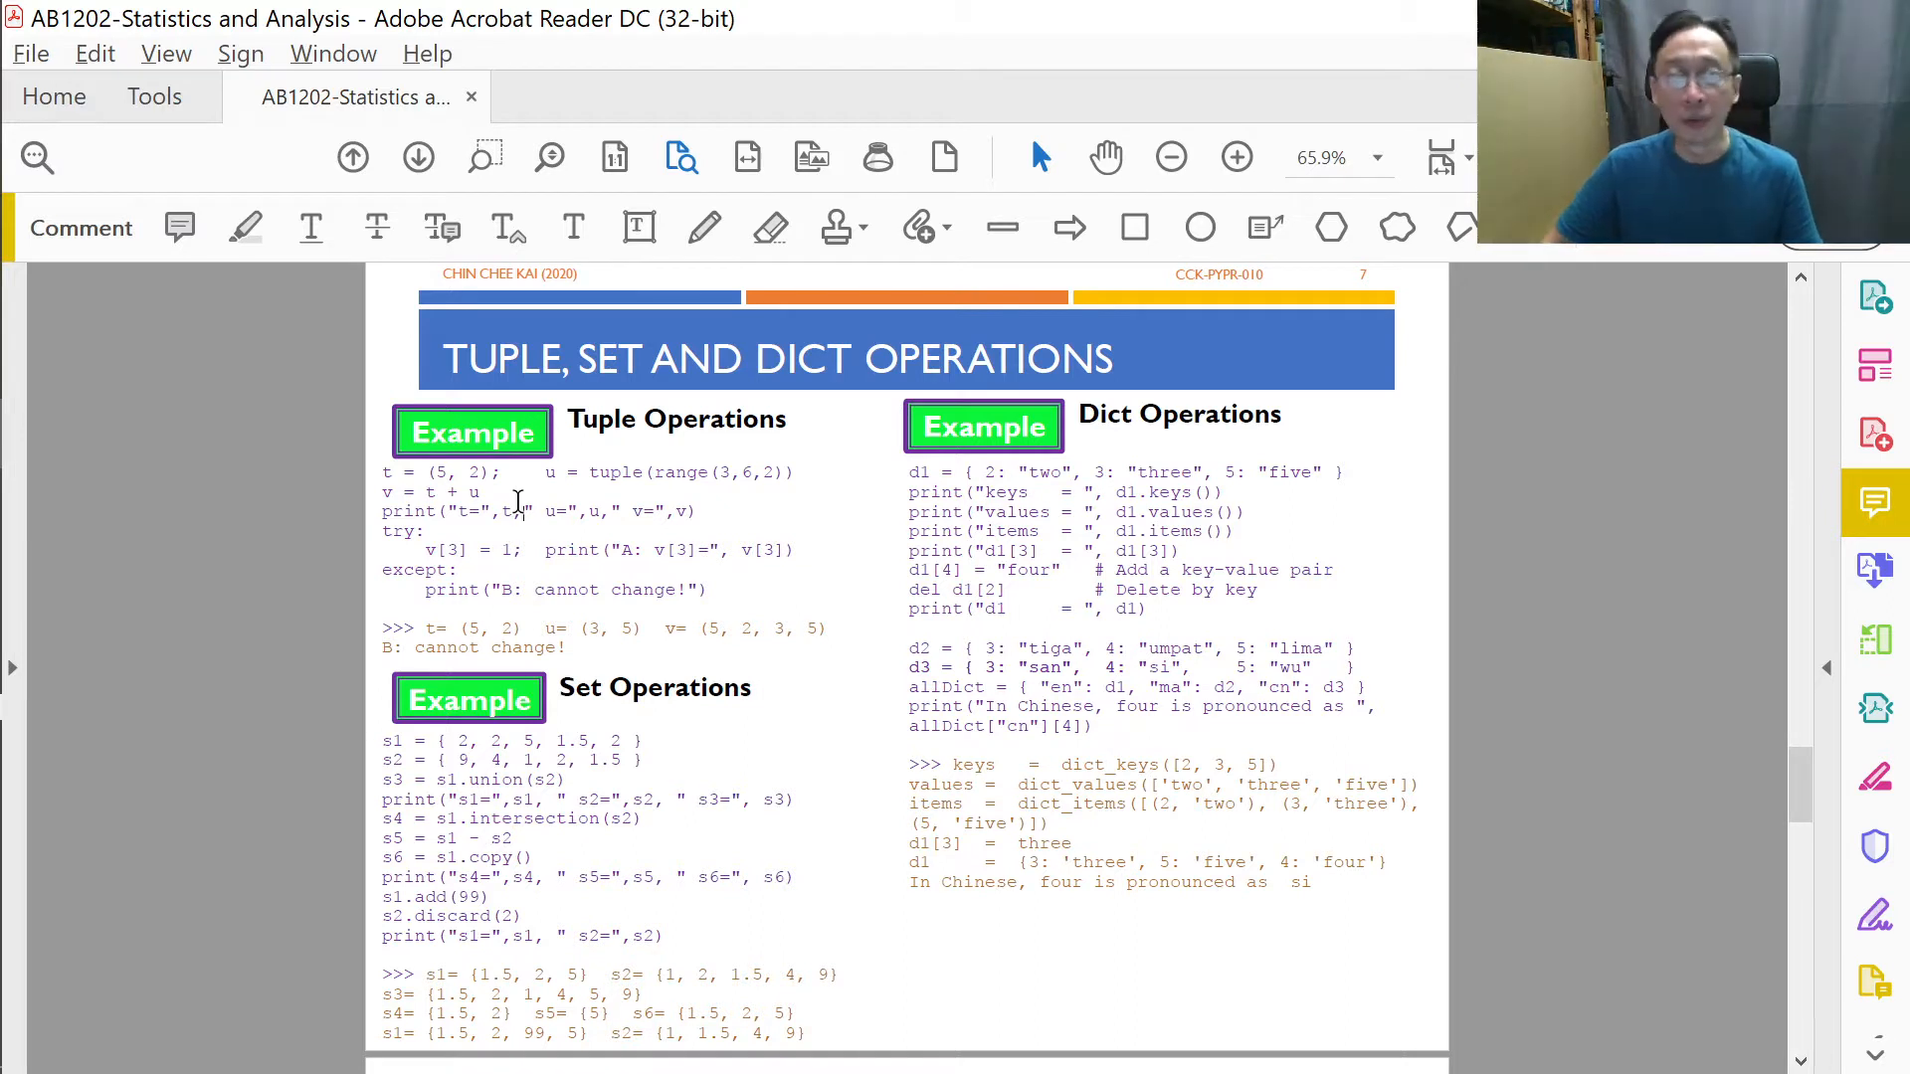
- Run the dictionary script in untitled4.py and start typing a new console command
drag(694, 629, 761, 629)
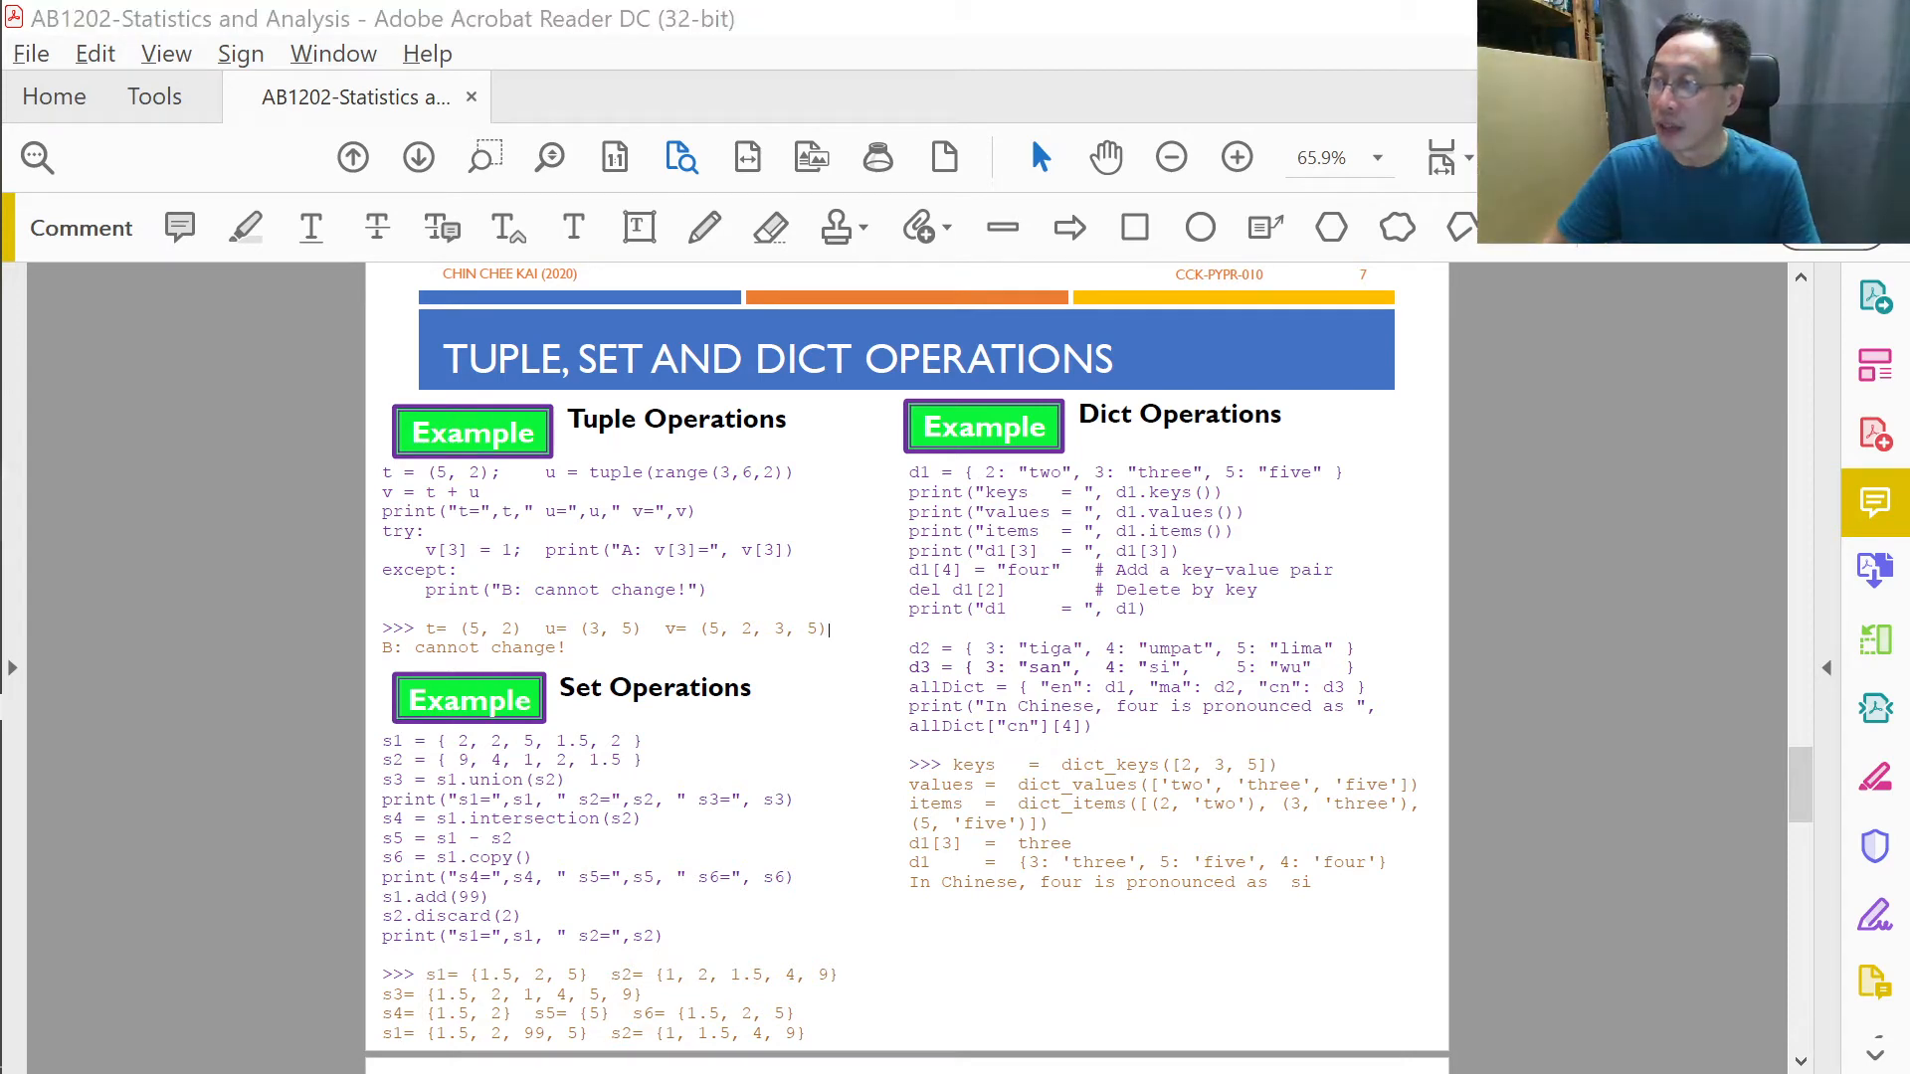
key(alt+tab)
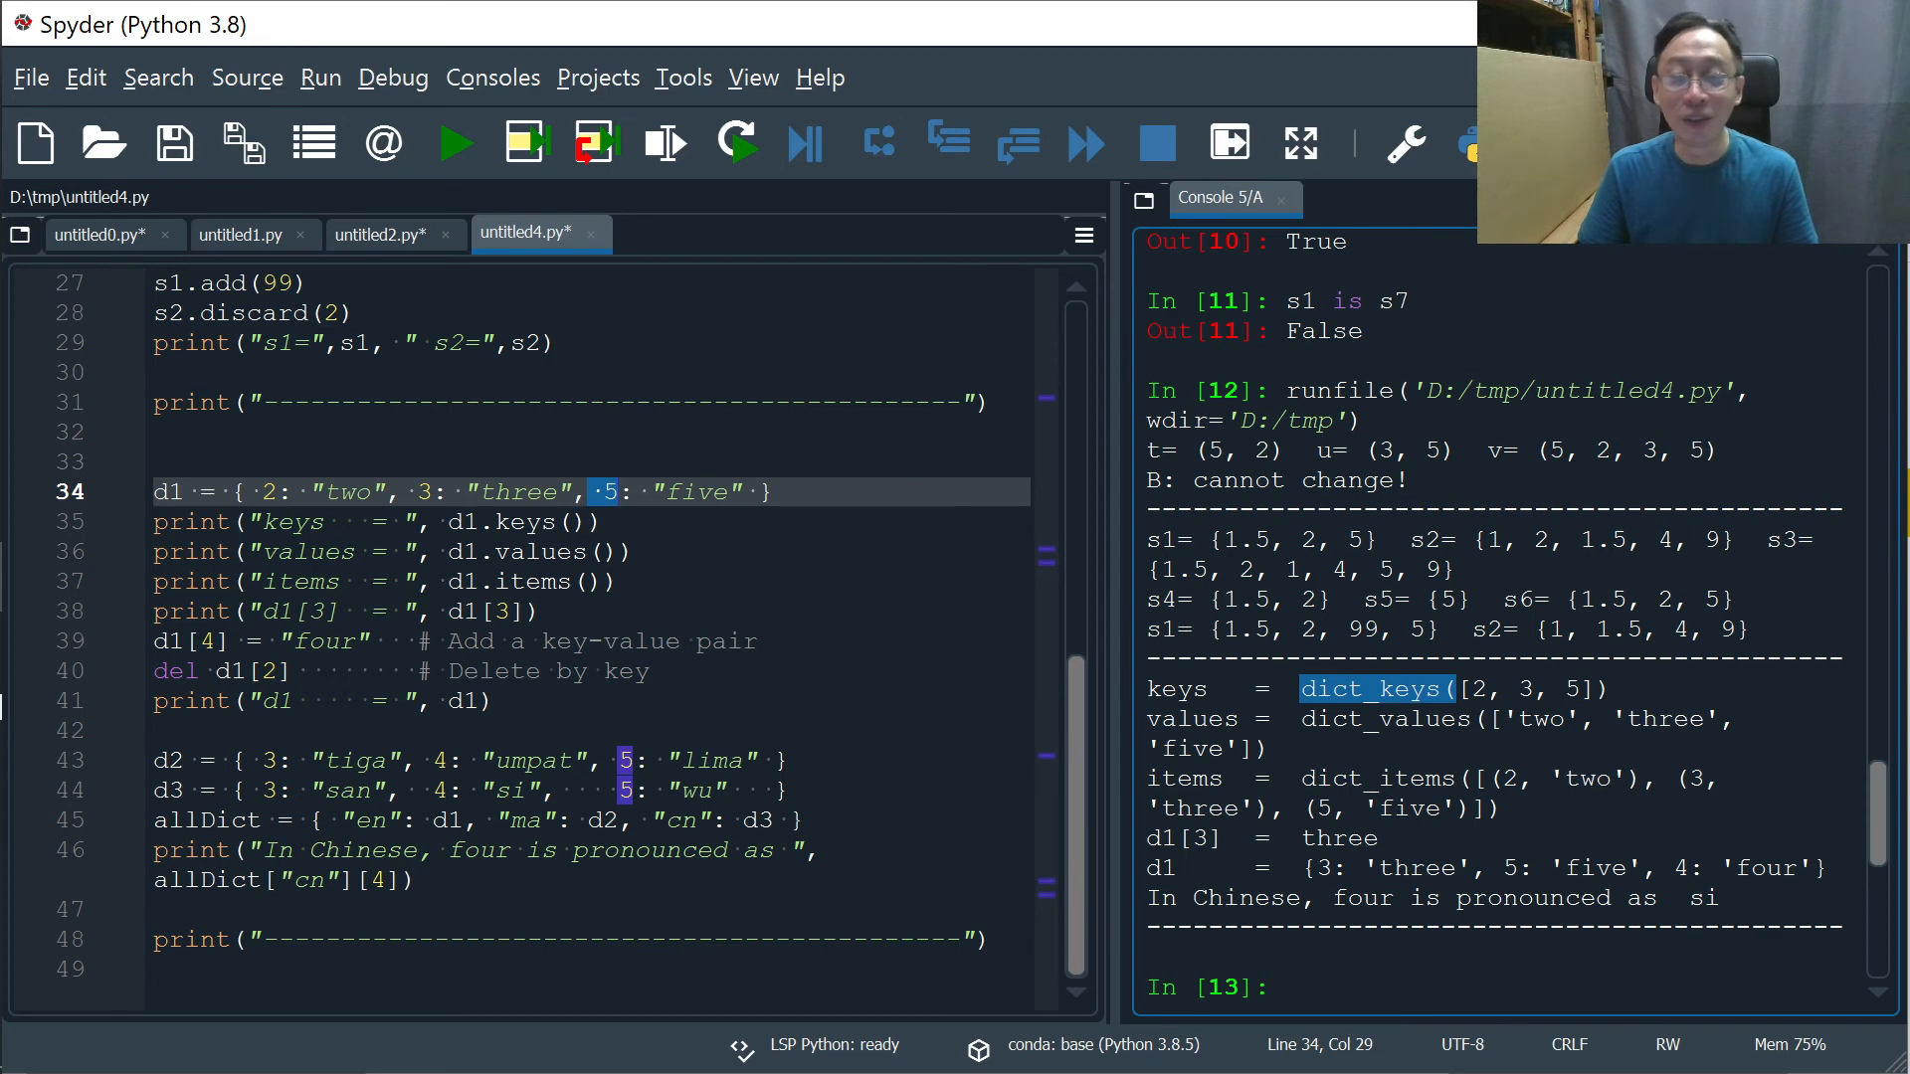
text(l)
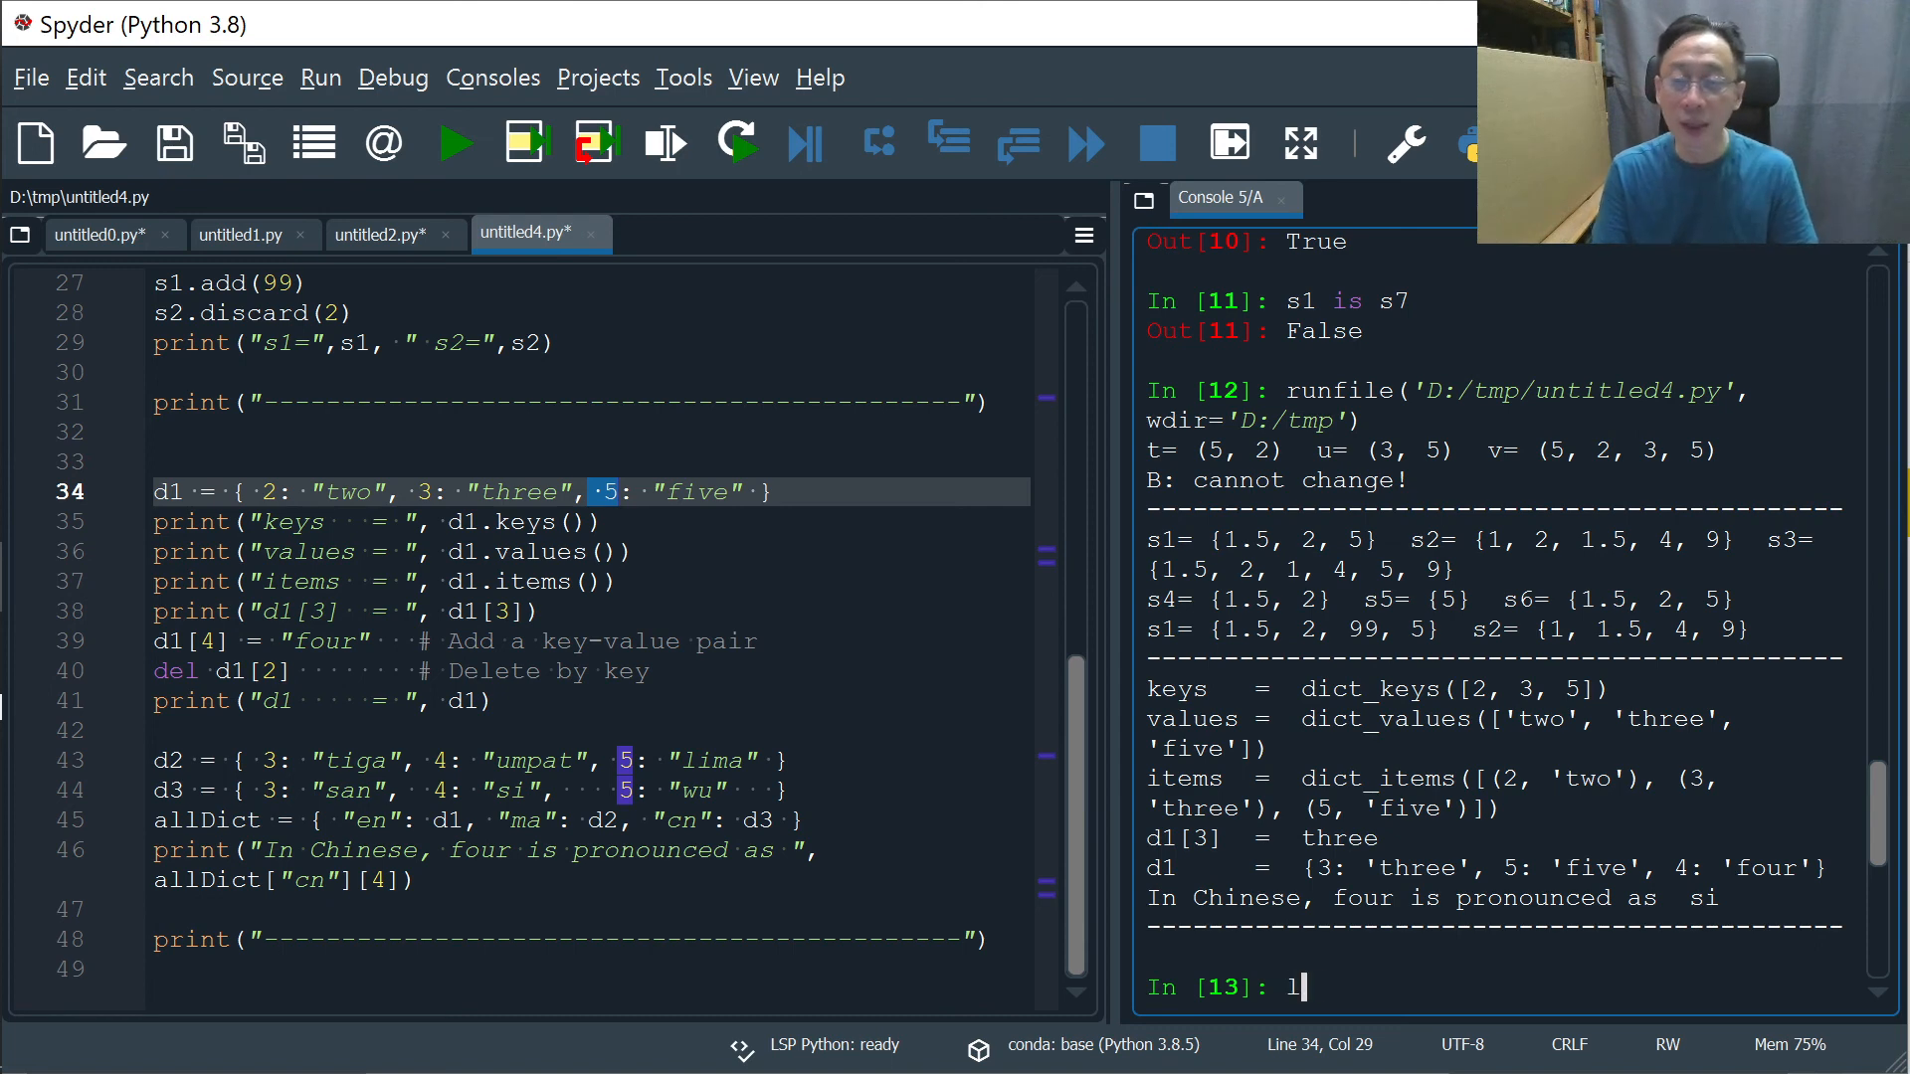